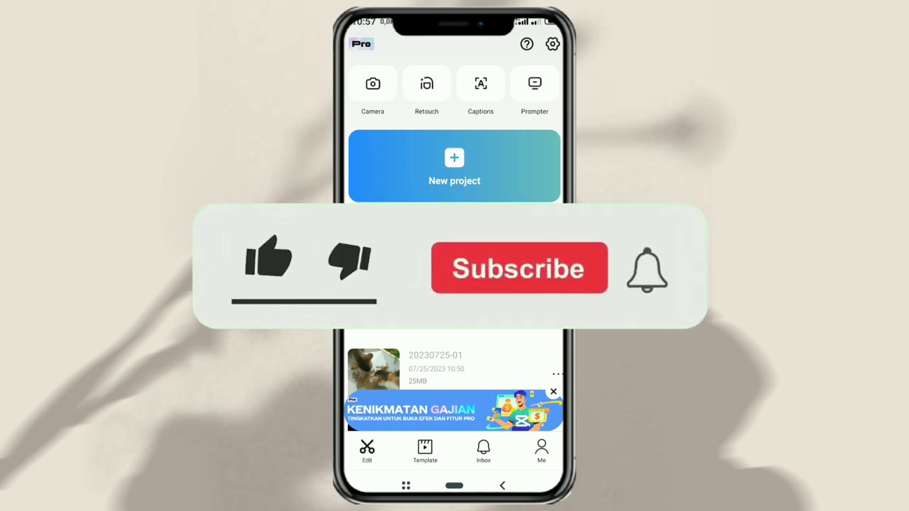
Step: Start a new project and load the yawning-cat video onto the timeline
click(270, 257)
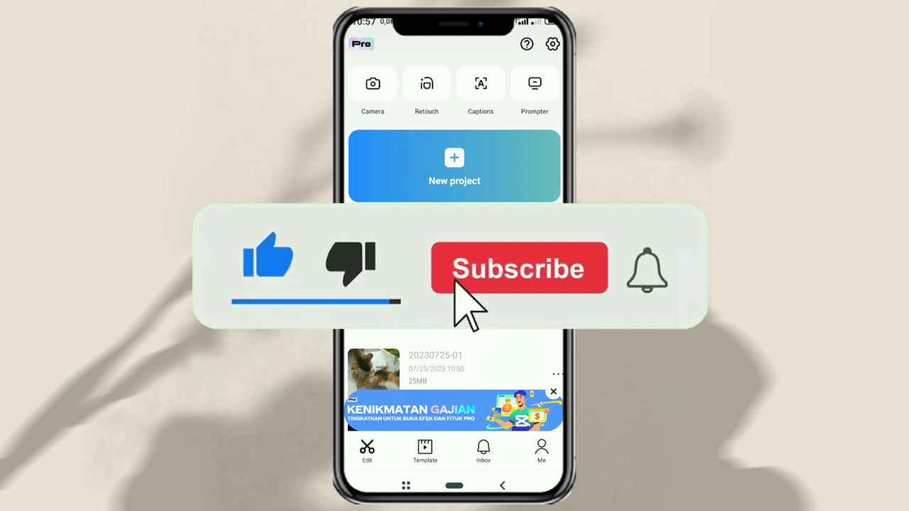
click(520, 268)
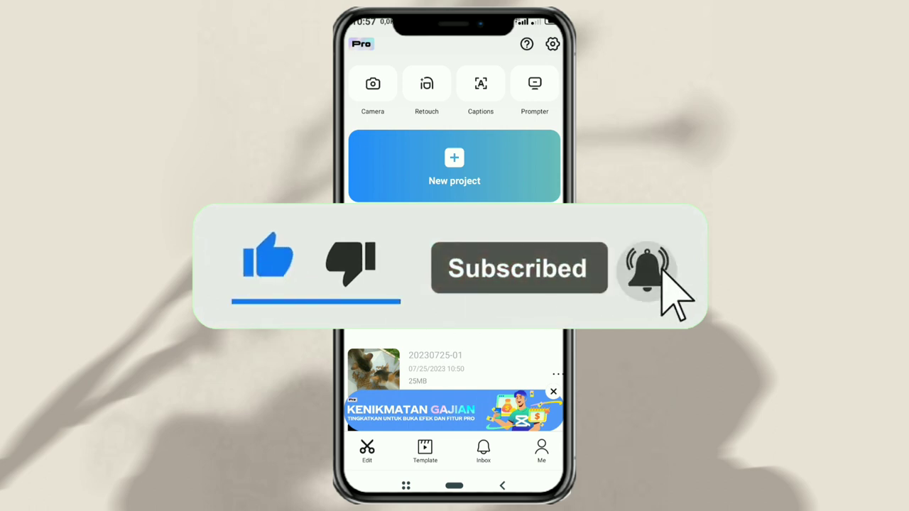
click(454, 165)
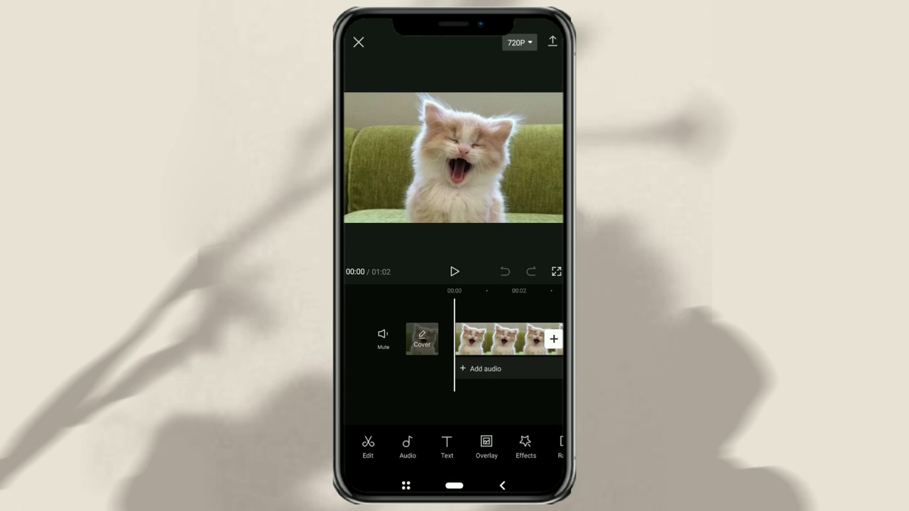
Step: Search the device's sounds for 'bru' and add the song as an audio track
click(406, 443)
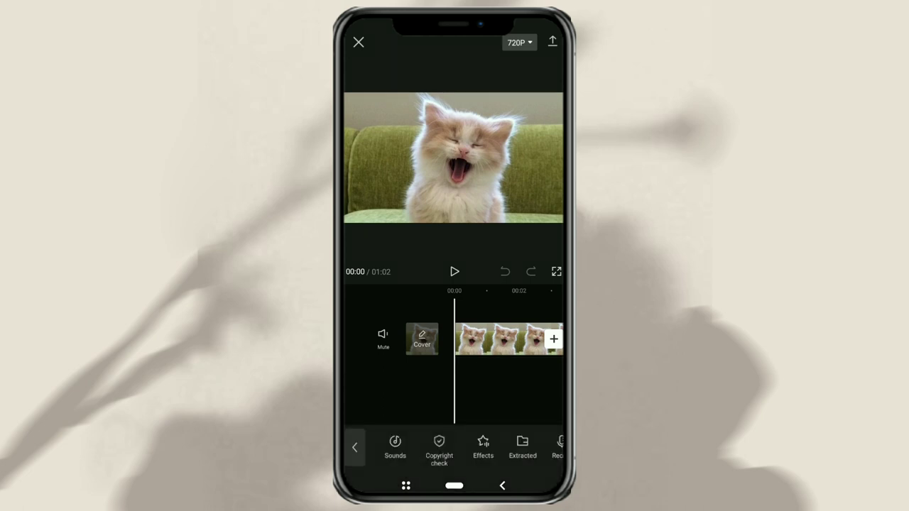
click(395, 444)
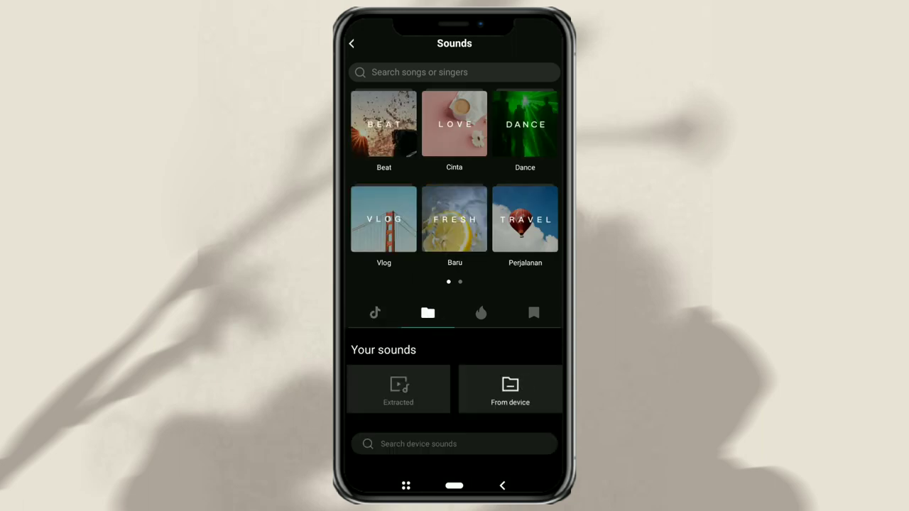
click(453, 443)
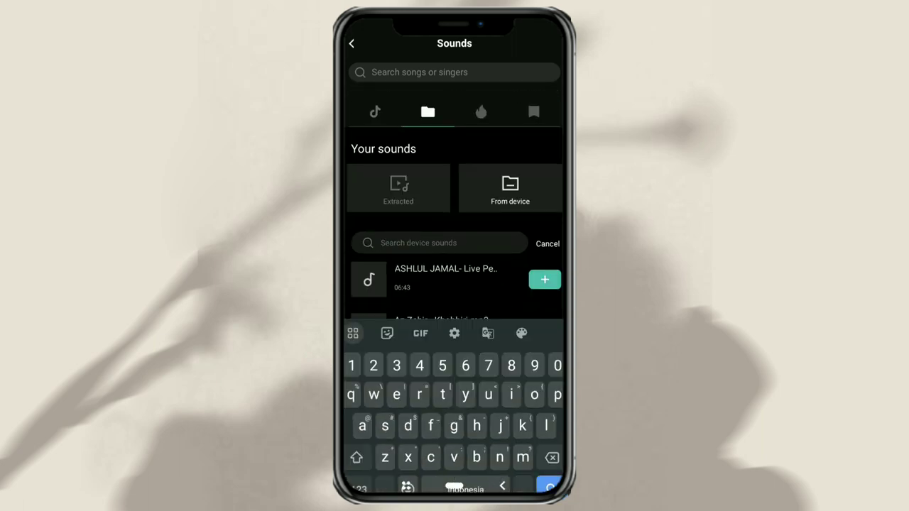
text(bru)
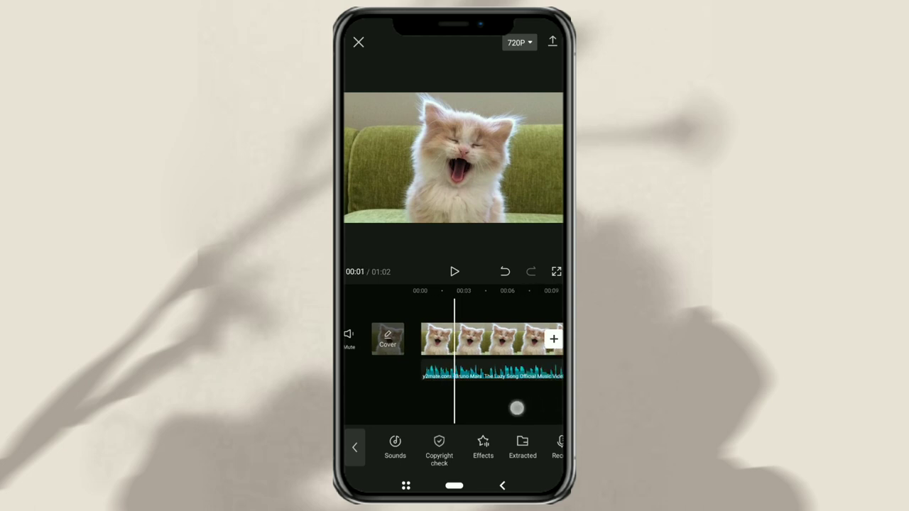
click(437, 446)
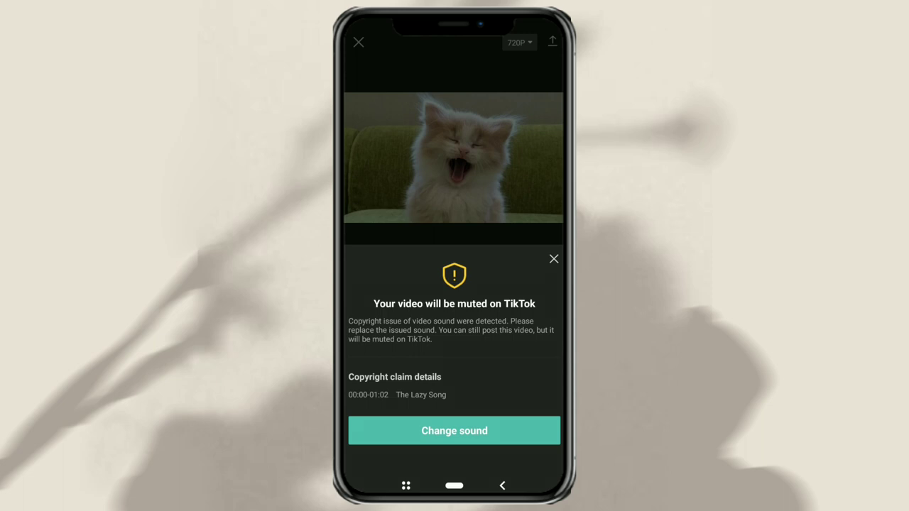
Step: Use Change sound to swap the flagged song for another track
click(454, 430)
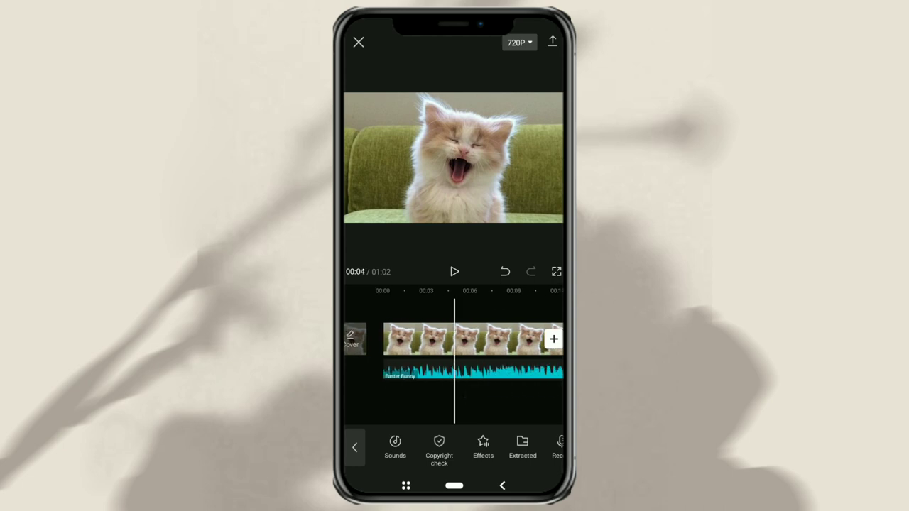
Step: Rerun the copyright check to get 'Sound copyright check passed' on the new track
click(438, 446)
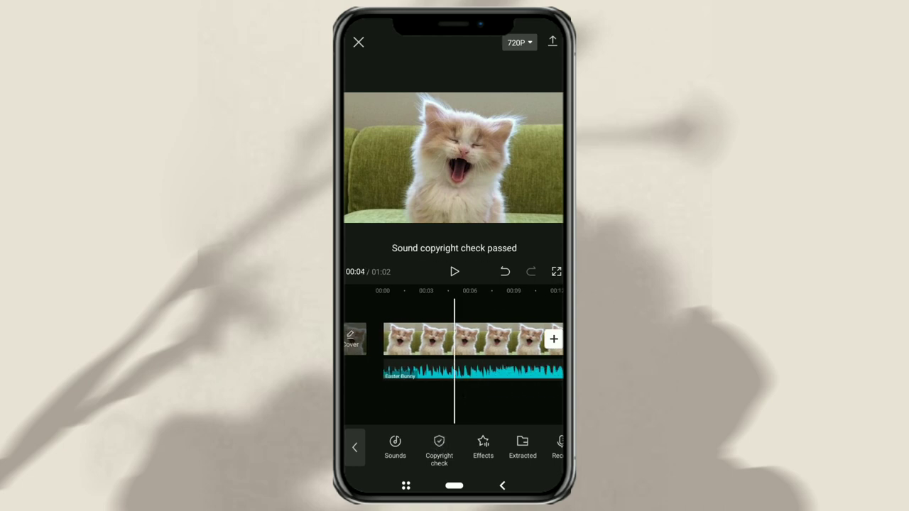
click(472, 379)
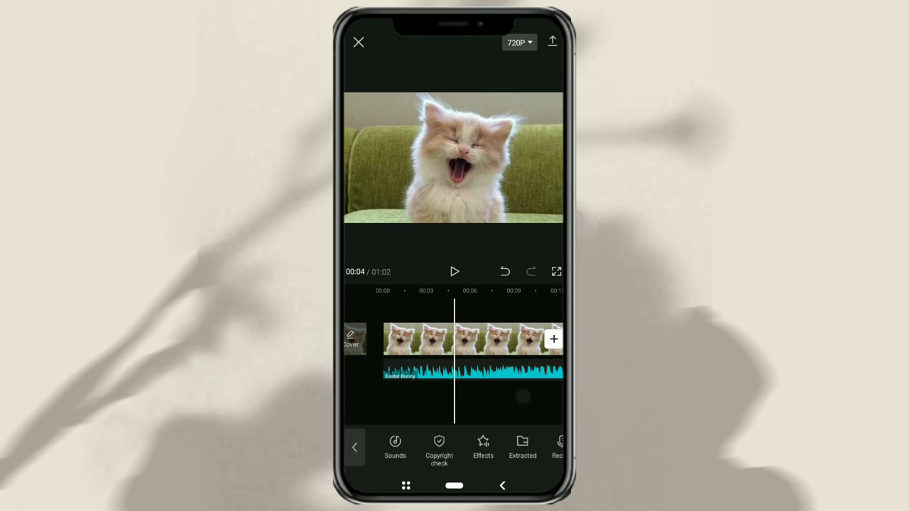
click(437, 446)
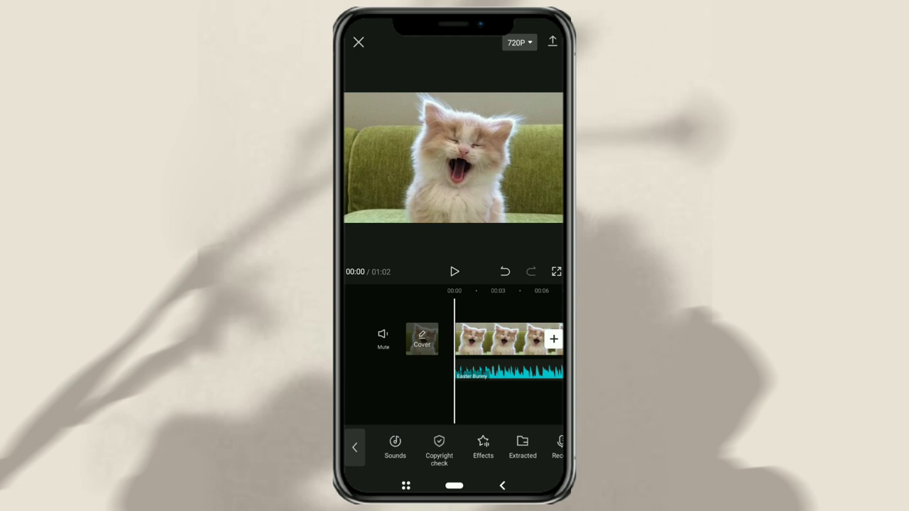
Step: Return to Sounds > From device to list the phone's music files again
click(395, 448)
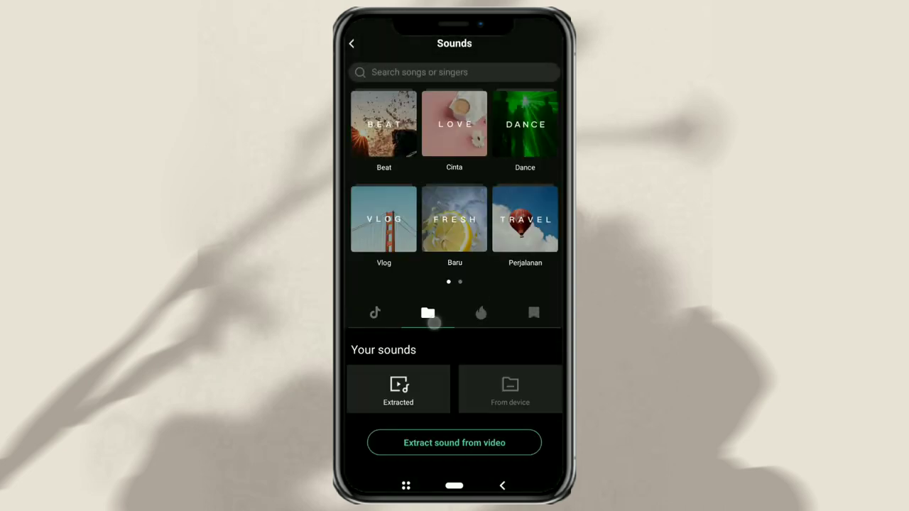
click(510, 389)
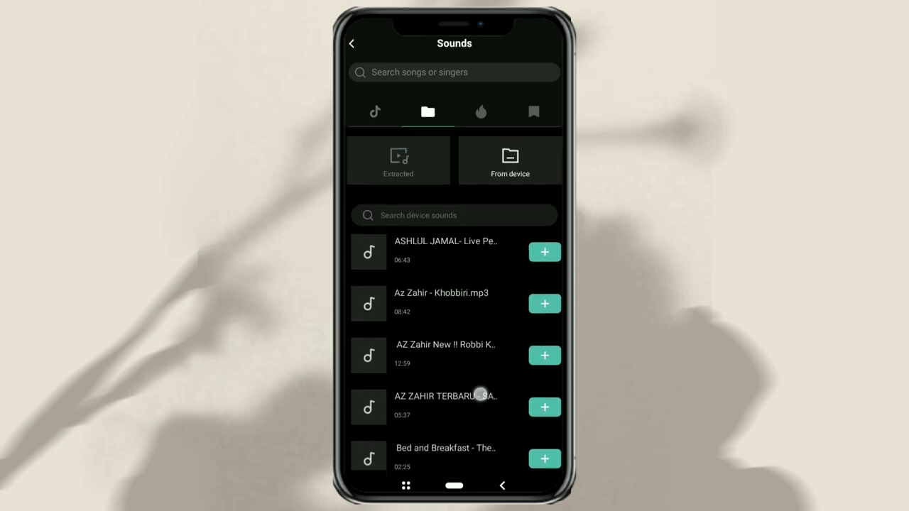